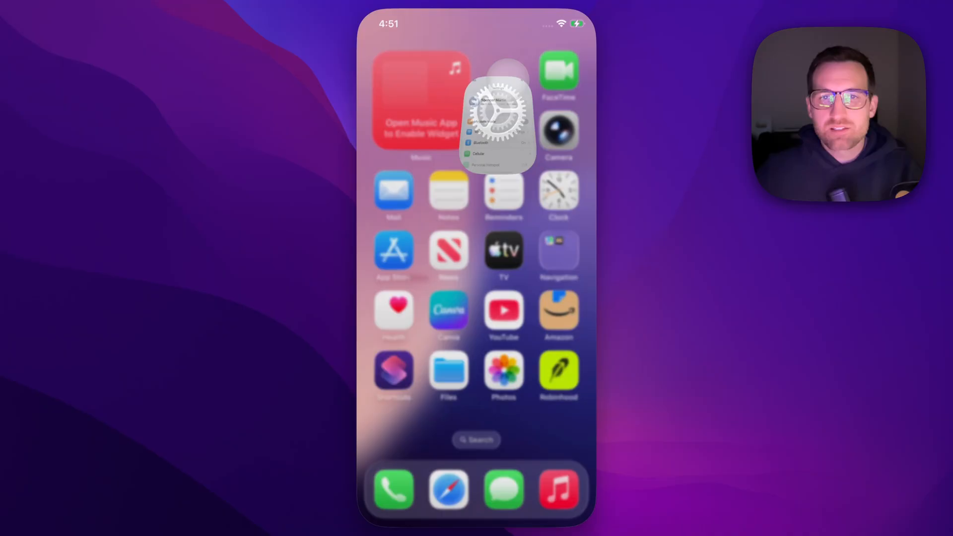
- Launch Settings and scroll the main list down past Notifications to Privacy & Security and Apps
{"action": "left_click", "coordinate": [499, 112]}
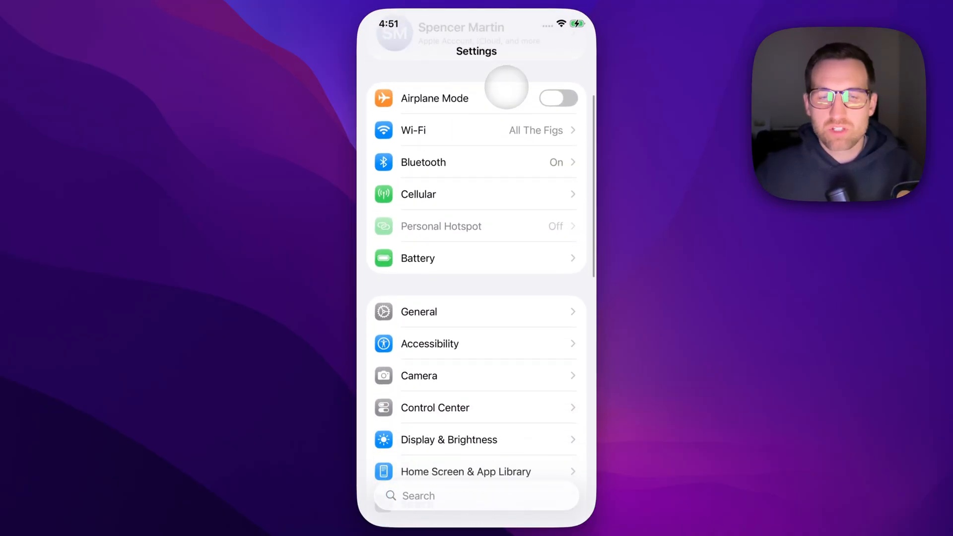
{"action": "scroll", "scroll_direction": "down", "scroll_amount": 3}
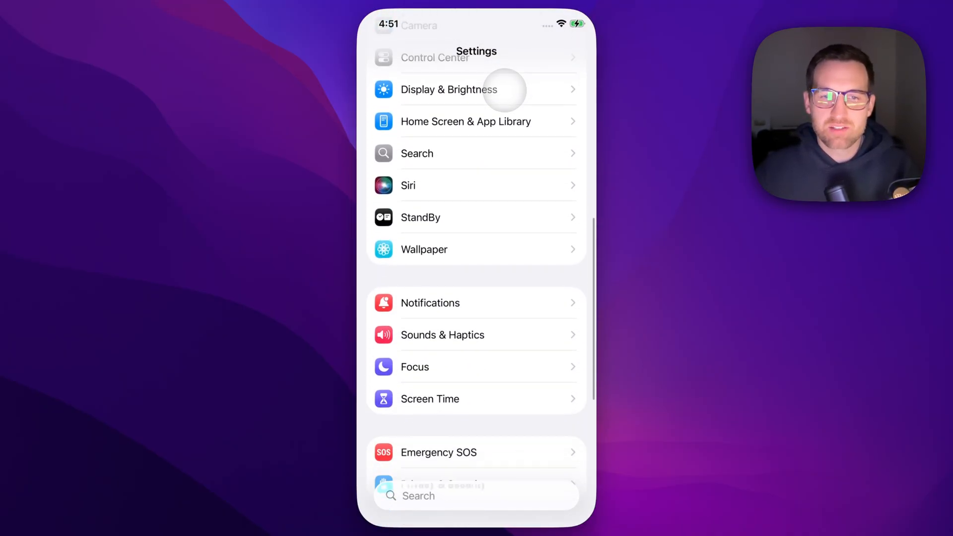
{"action": "scroll", "scroll_direction": "down", "scroll_amount": 3}
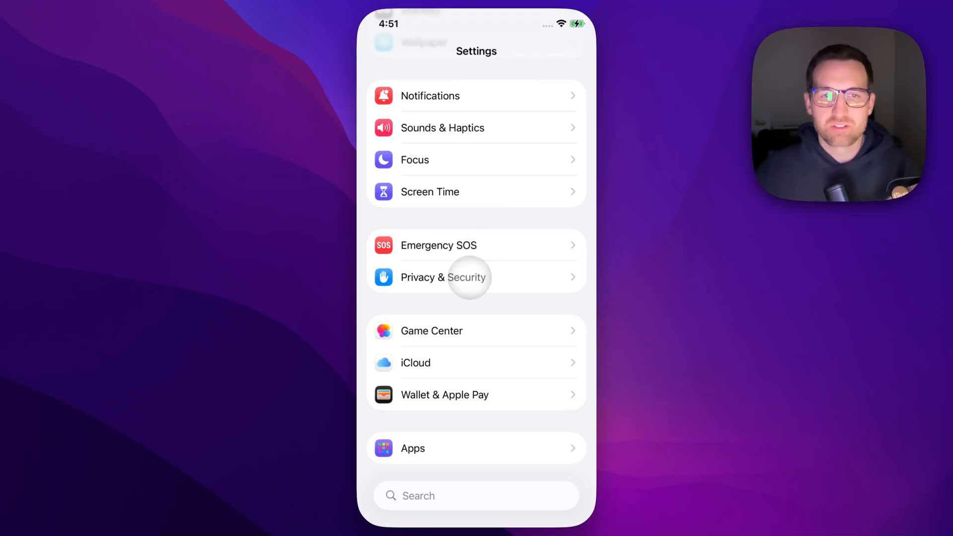
- Navigate into the Blocked Contacts page showing three blocked entries
{"action": "left_click", "coordinate": [444, 277]}
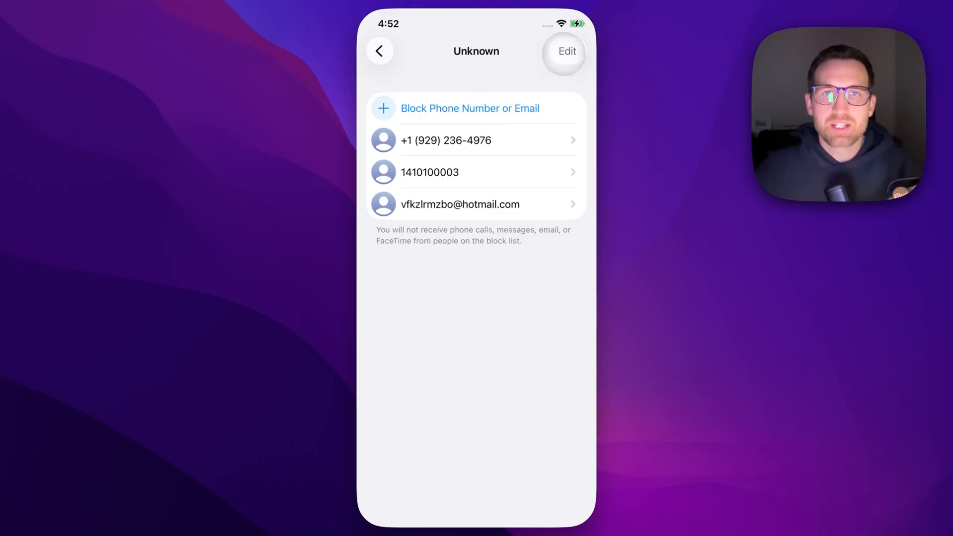
{"action": "left_click", "coordinate": [565, 51]}
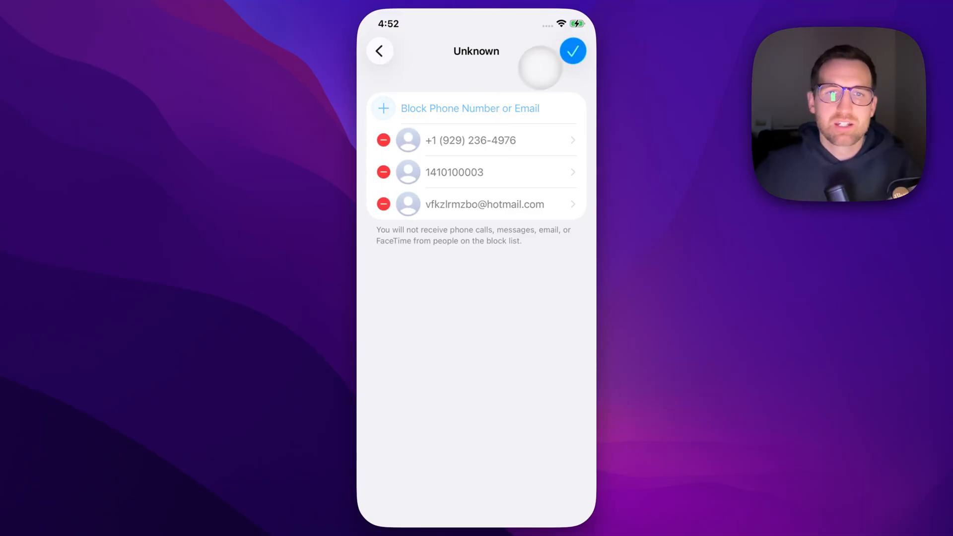
{"action": "left_click", "coordinate": [383, 140]}
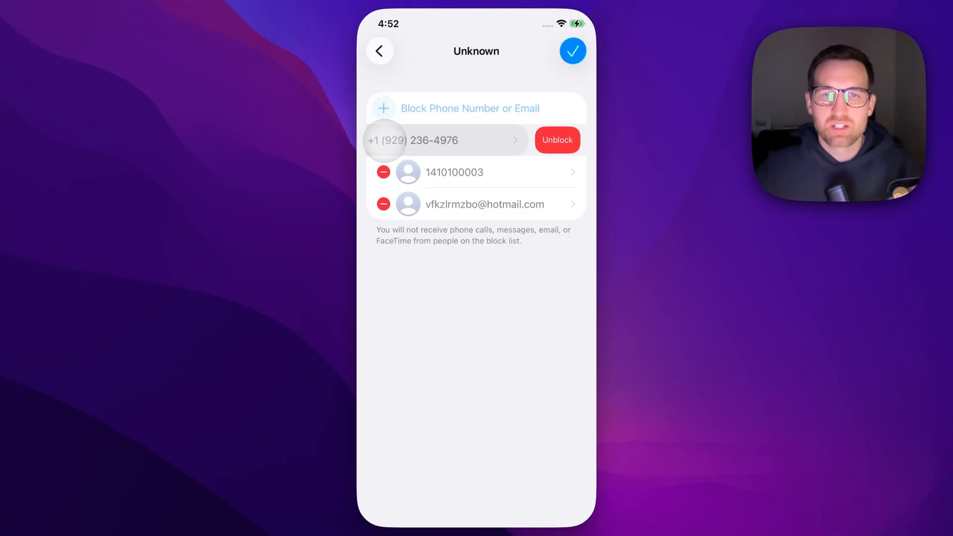
{"action": "left_click", "coordinate": [557, 140]}
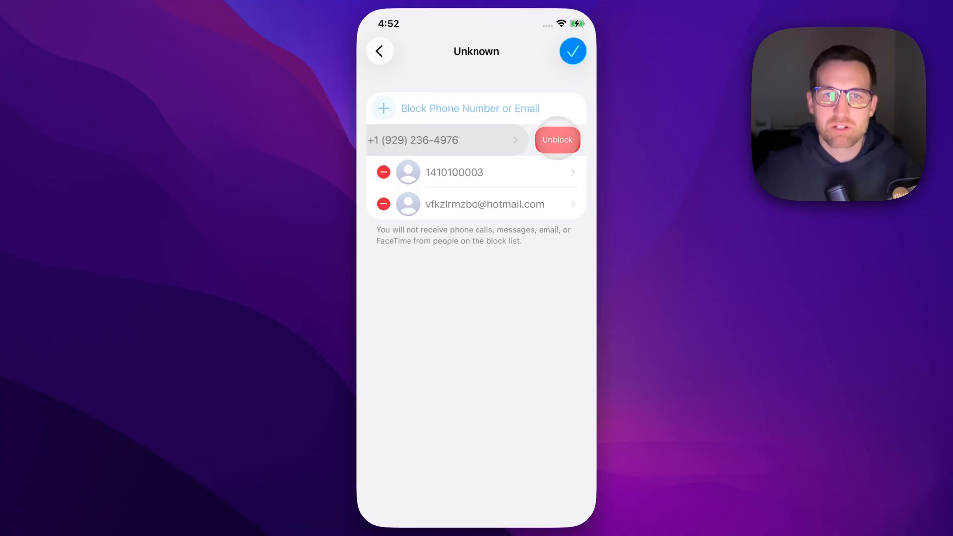
{"action": "left_click", "coordinate": [556, 140]}
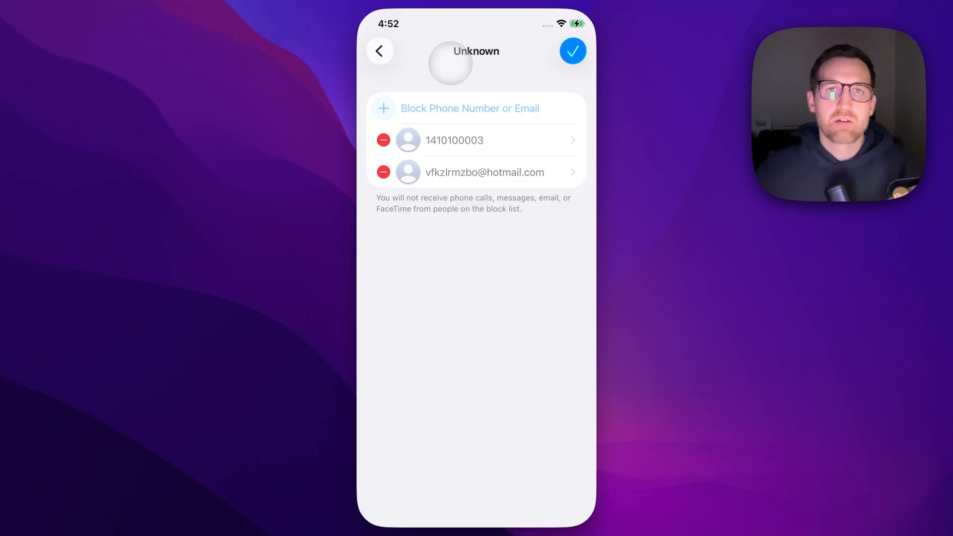